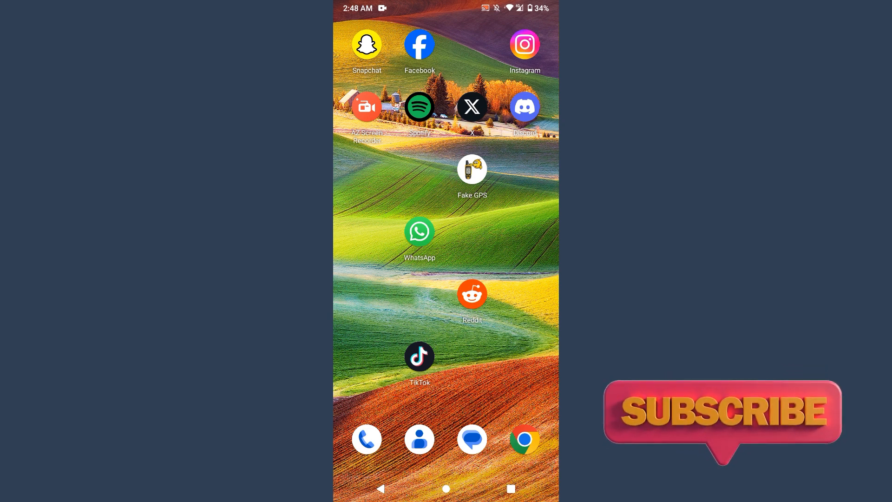
Step: Launch Snapchat and switch to the Chat tab listing conversations
{"action": "left_click", "coordinate": [367, 44]}
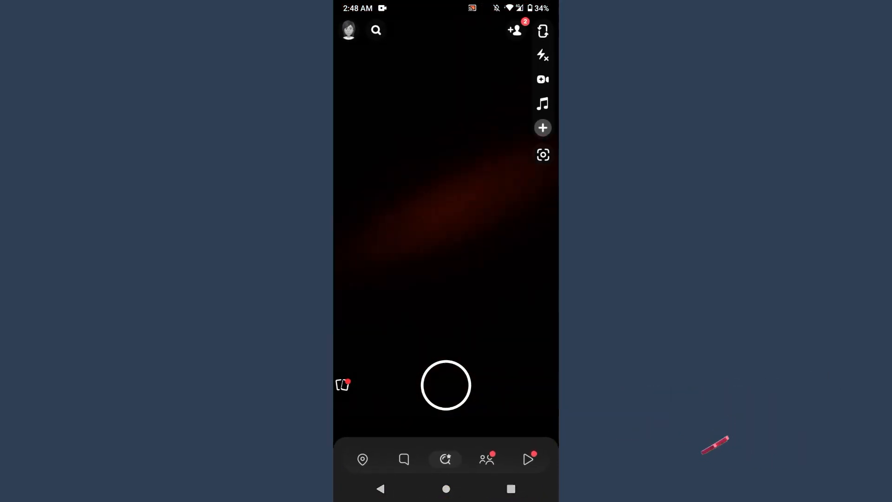
{"action": "left_click", "coordinate": [403, 459]}
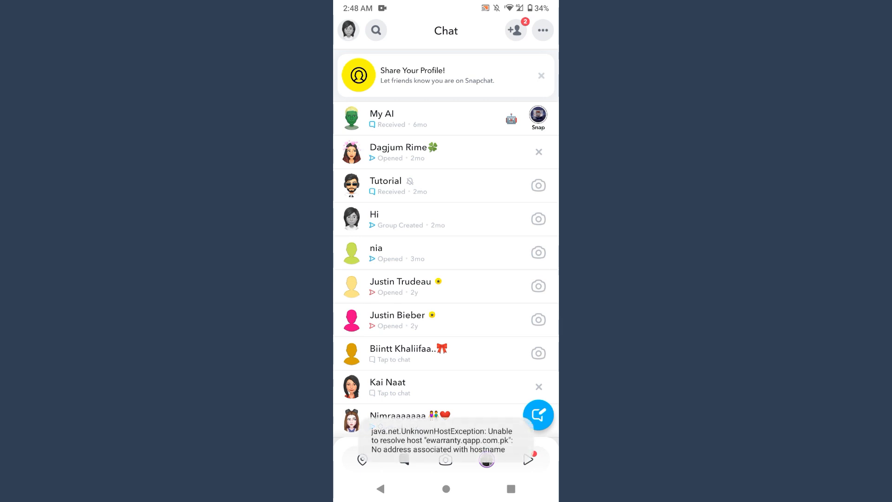
Step: Open the zainedits2021 profile from the Bitmoji avatar and scroll down to My Stories
{"action": "left_click", "coordinate": [347, 29]}
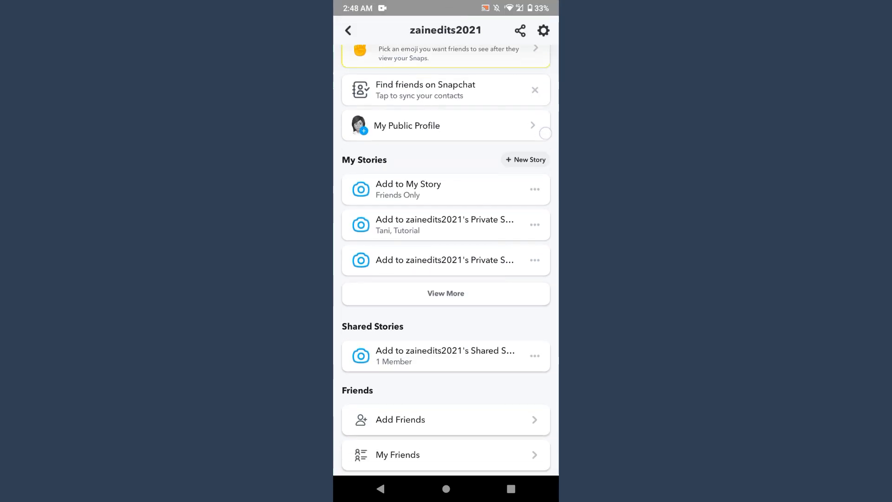
{"action": "scroll", "scroll_direction": "down", "scroll_amount": 3}
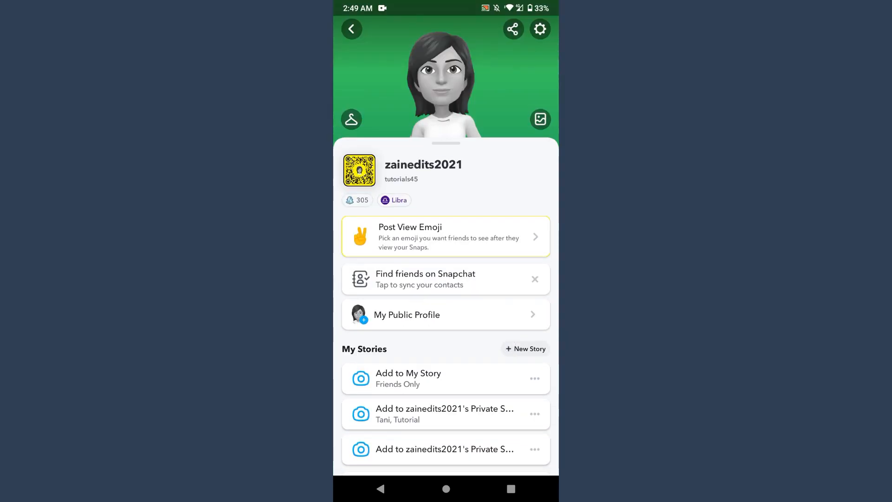